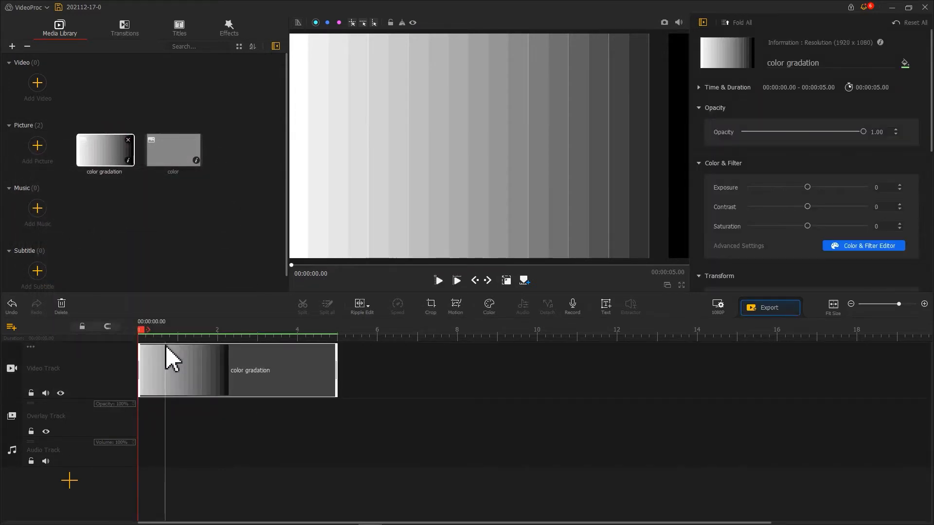
# - Select the skateboarding clip in the library and scroll down the panel
pyautogui.click(173, 151)
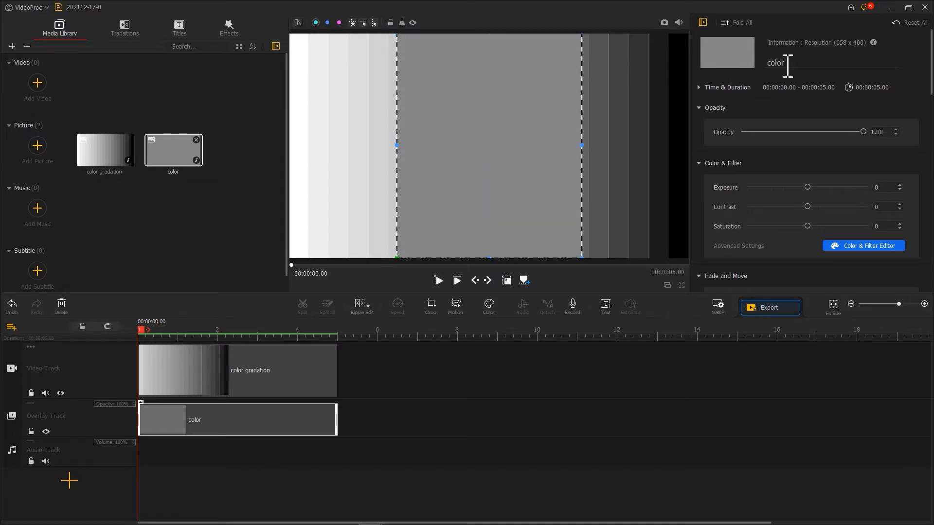
pyautogui.scroll(-3)
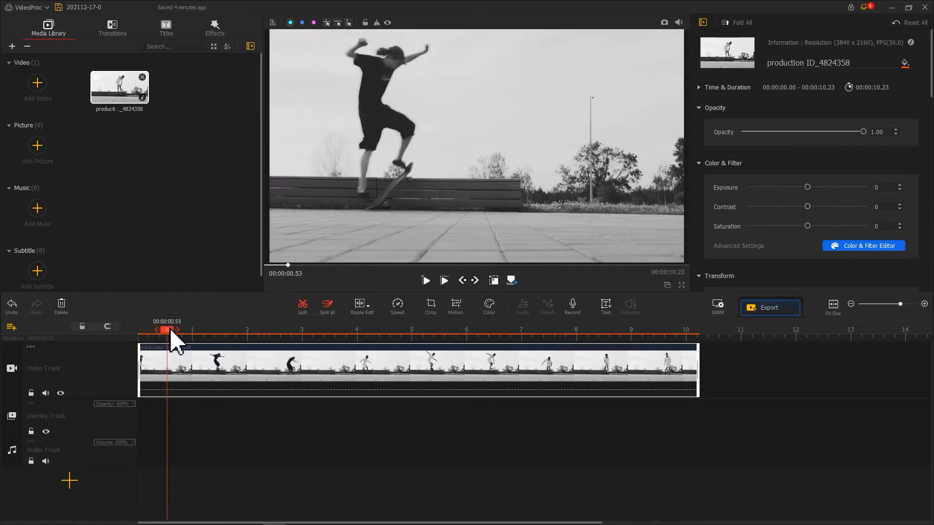
# - Mark two jump moments with Shift+M and save a still snapshot of the frame
pyautogui.press('shift+m')
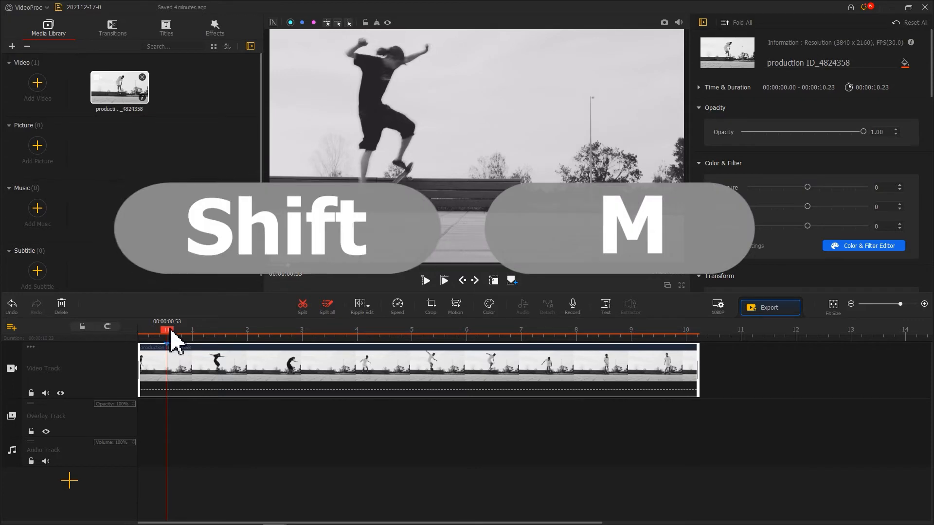
pyautogui.press('shift+m')
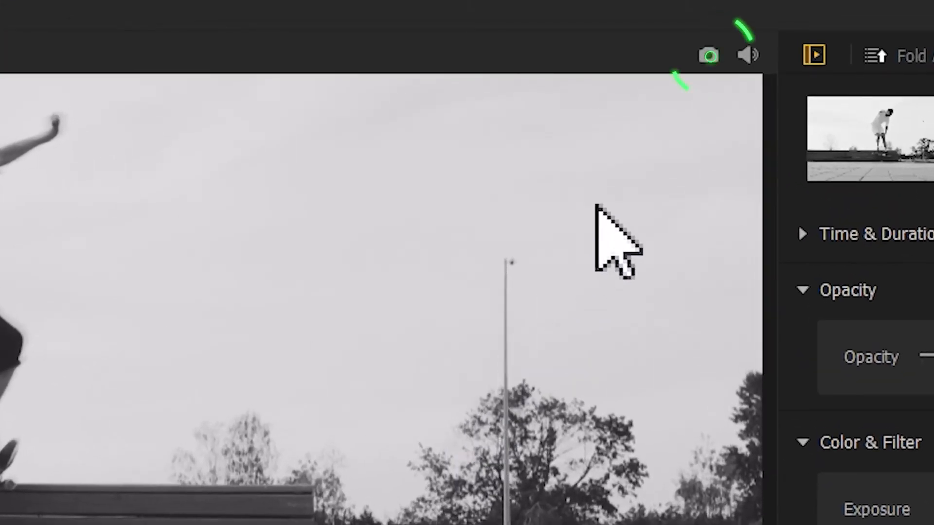
pyautogui.moveTo(715, 96)
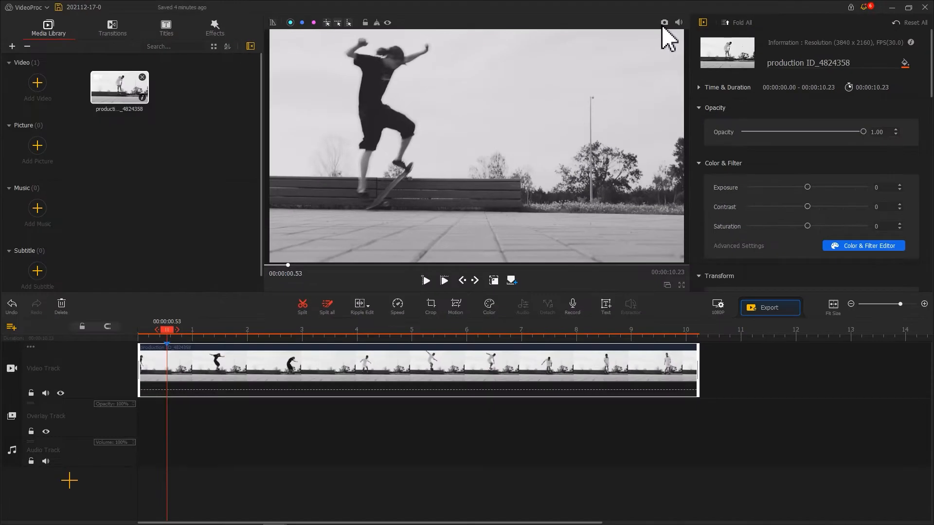
pyautogui.click(663, 22)
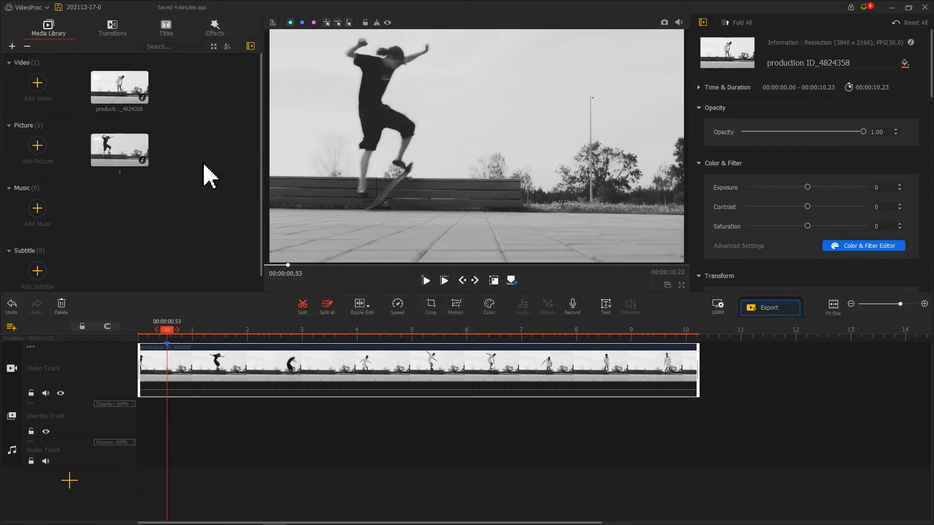
pyautogui.moveTo(182, 316)
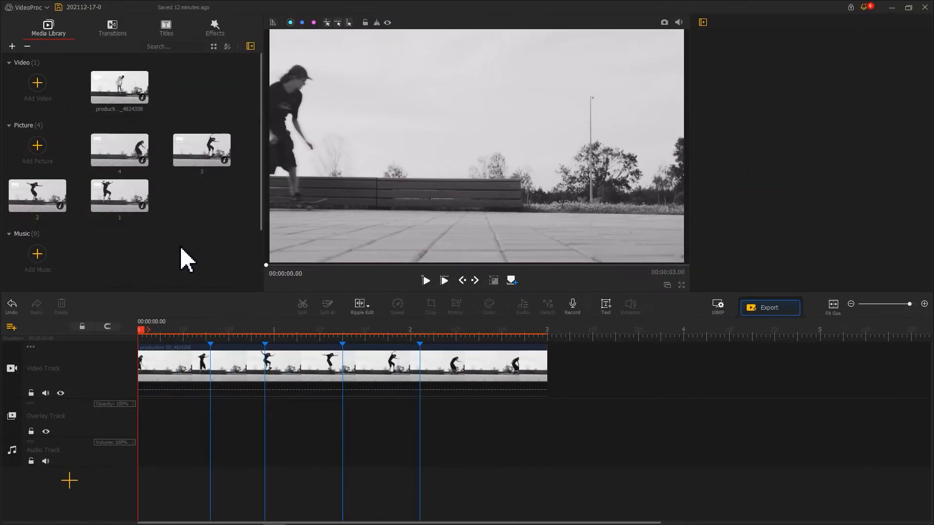
# - Add another overlay track from the add-track menu
pyautogui.click(11, 326)
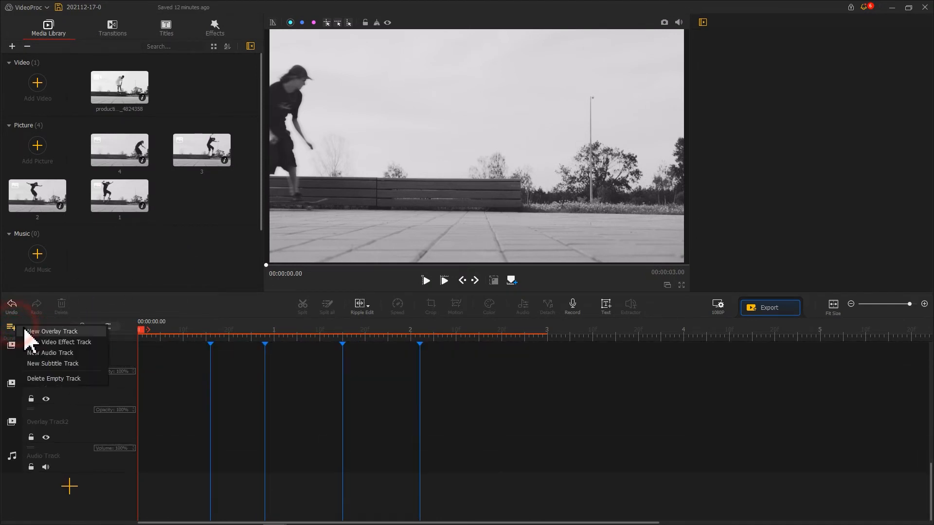
pyautogui.click(51, 331)
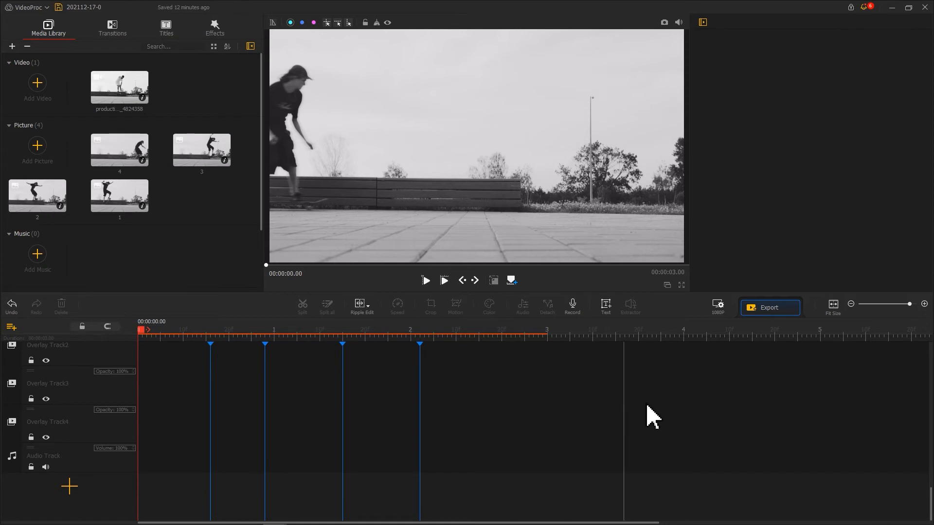
pyautogui.scroll(-3)
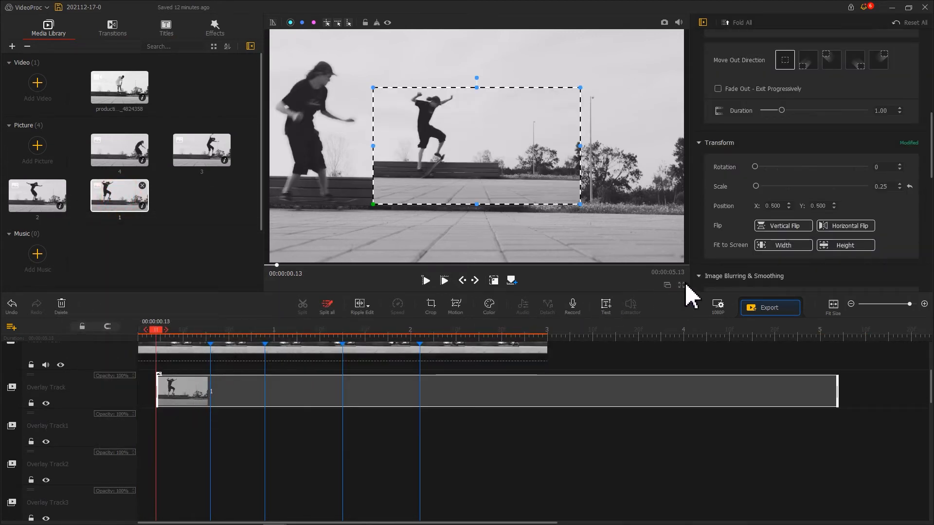
# - Adjust the still-frame overlay in the right-hand panel
pyautogui.click(845, 244)
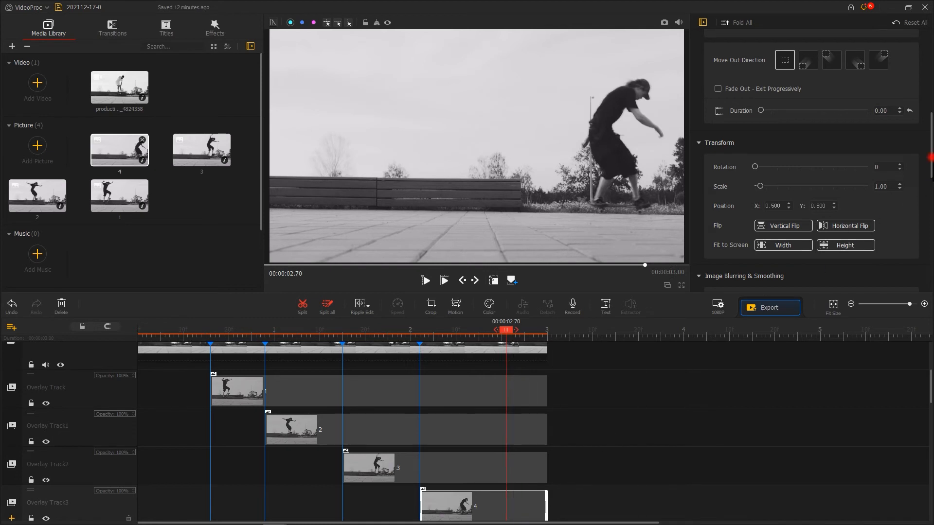
# - Set the third and another still-frame overlay to Darken blend mode
pyautogui.scroll(-3)
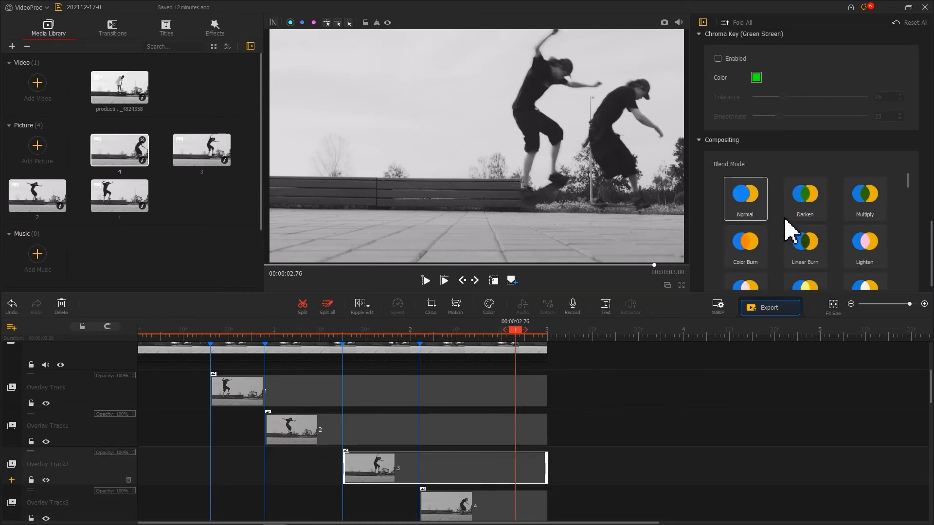
pyautogui.click(804, 198)
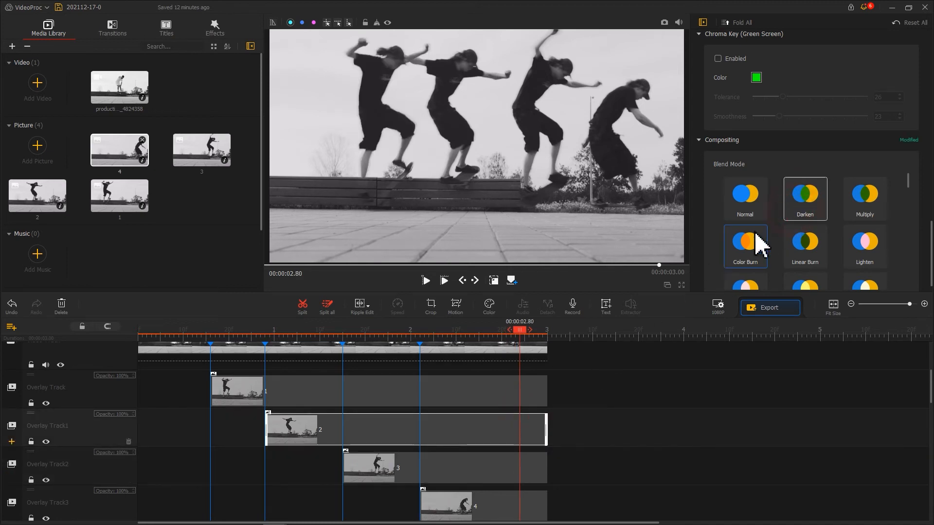
pyautogui.click(445, 345)
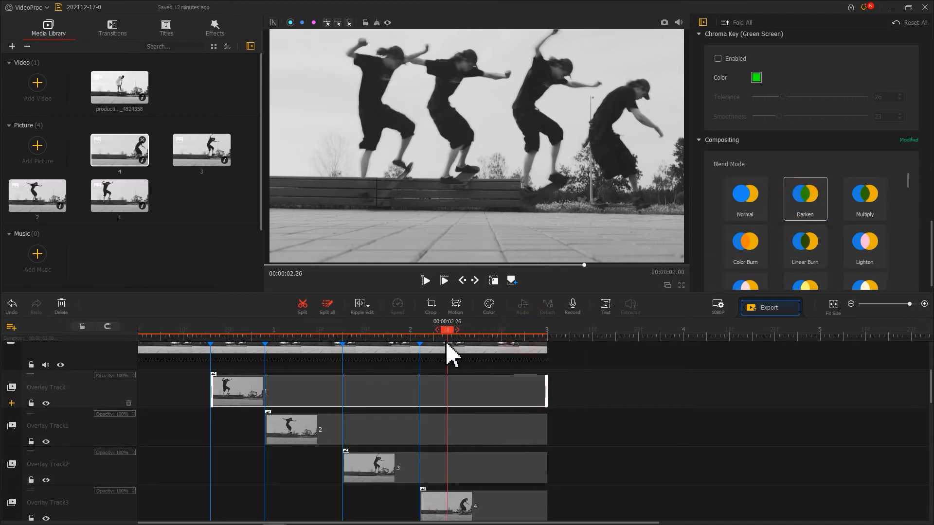